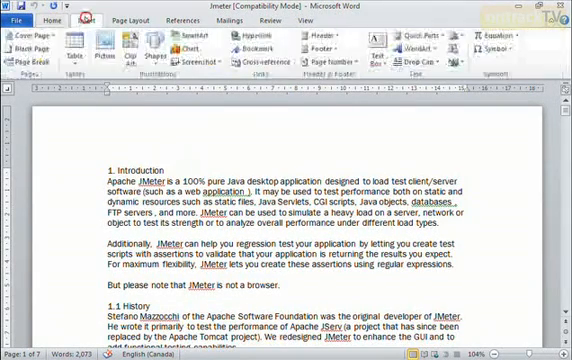
Step: Choose a ready-made diagonal watermark from the Page Layout watermark gallery for the Jmeter document
left_click(140, 18)
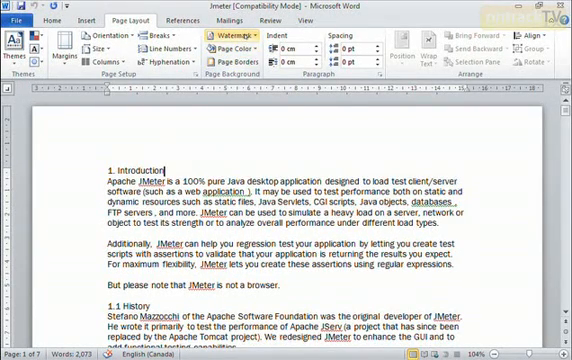
left_click(238, 38)
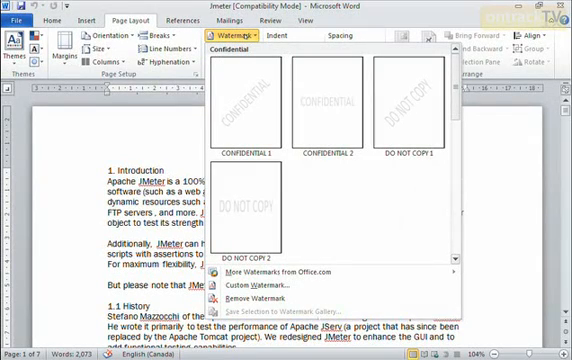
mouse_move(328, 104)
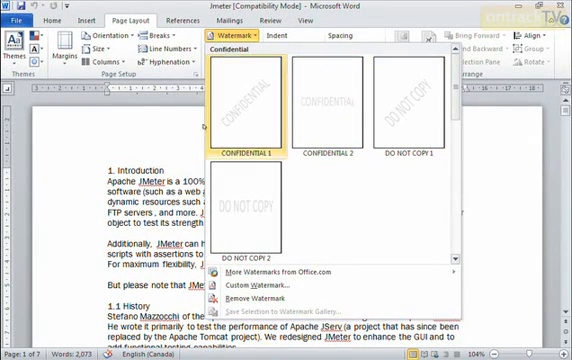
scroll("down", 3)
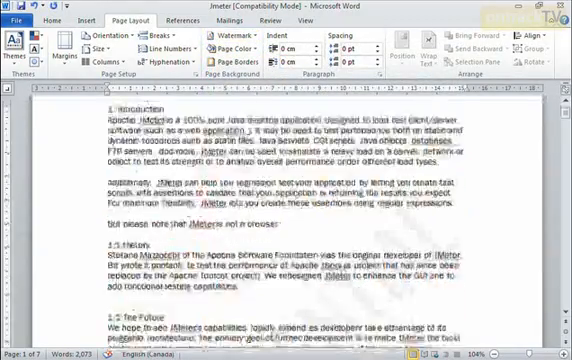
scroll("down", 3)
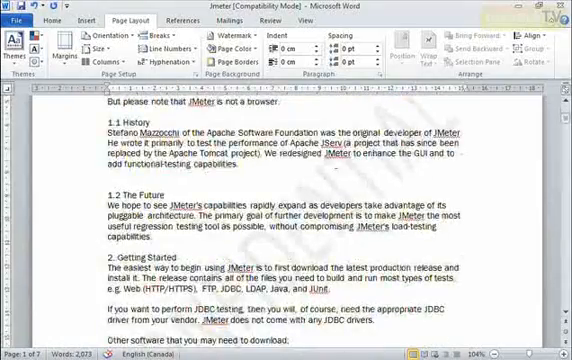
scroll("down", 3)
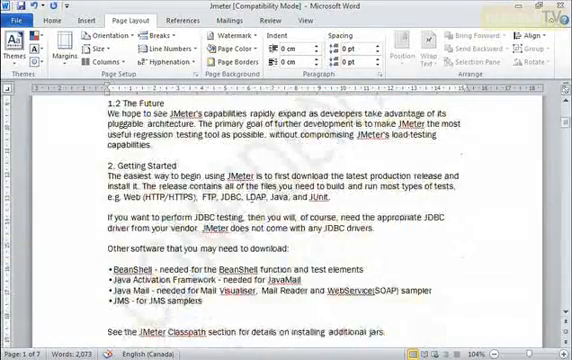
scroll("down", 3)
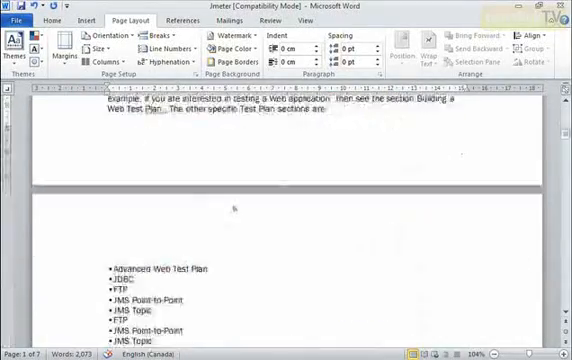
scroll("down", 3)
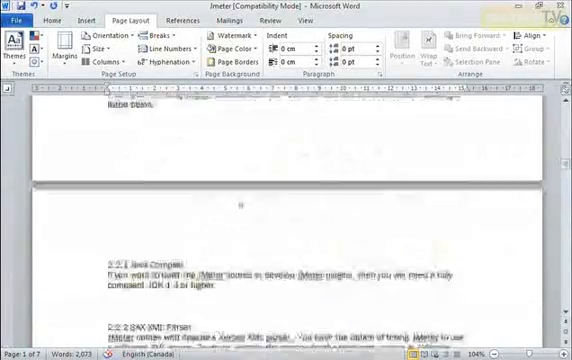
scroll("down", 3)
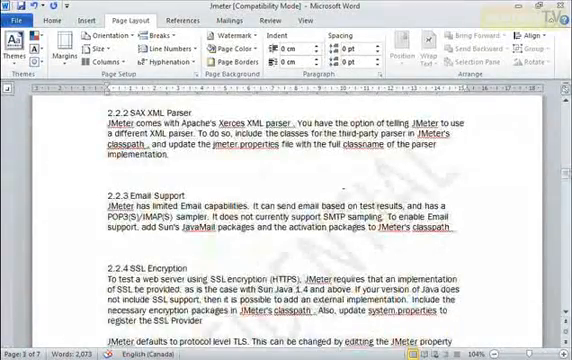
scroll("up", 3)
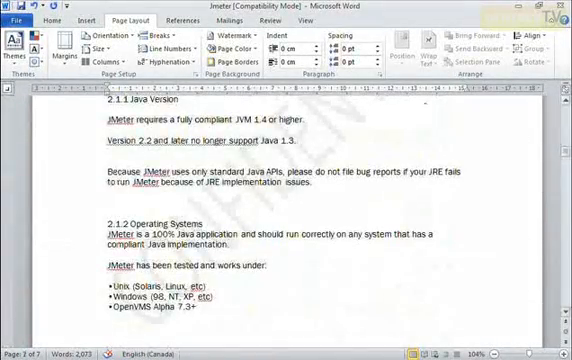
left_click(232, 36)
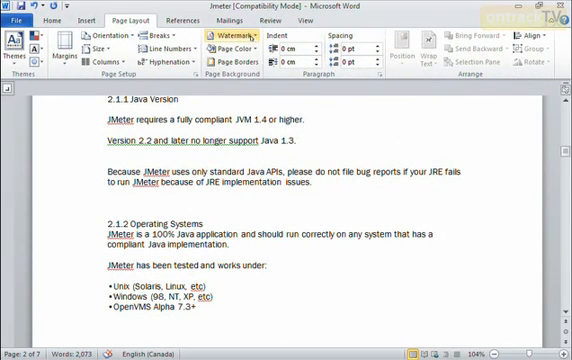
Step: Set a custom text watermark reading 'TV' in red, laid out diagonally across the pages
left_click(236, 34)
type("ontrack")
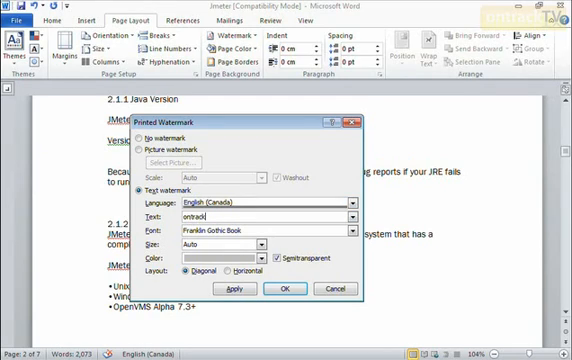
type("TV")
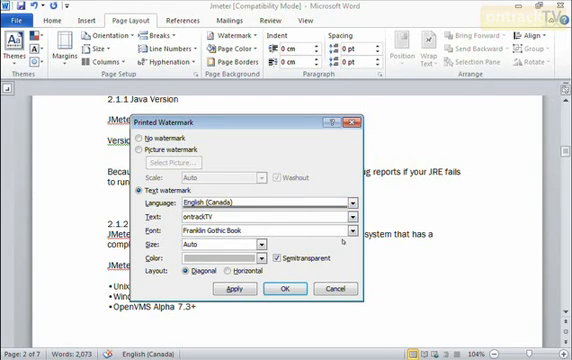
left_click(348, 228)
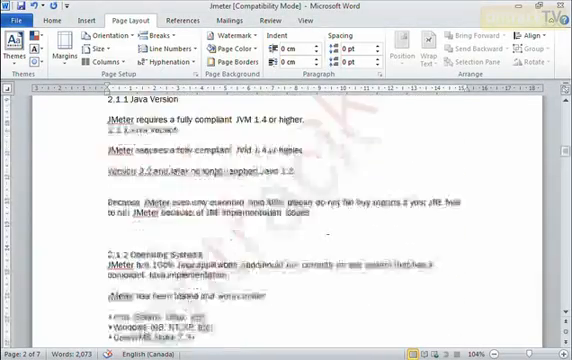
Step: Remove the custom text watermark and bring the watermark options back up
scroll("down", 3)
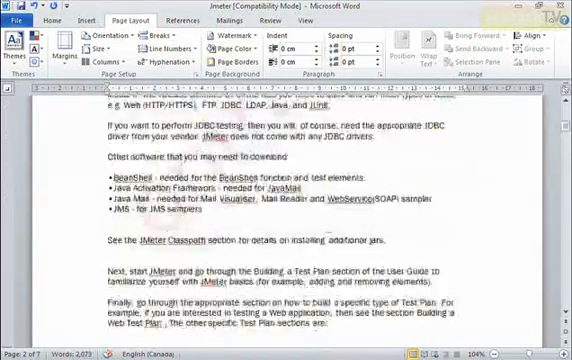
scroll("up", 3)
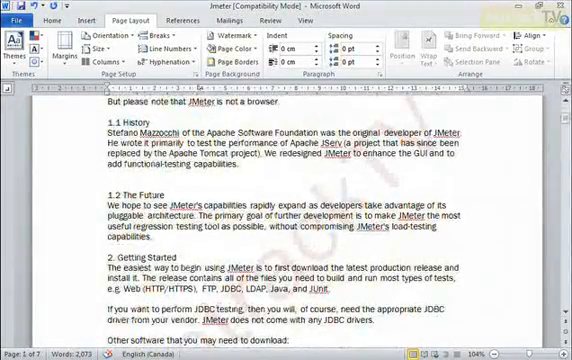
left_click(240, 36)
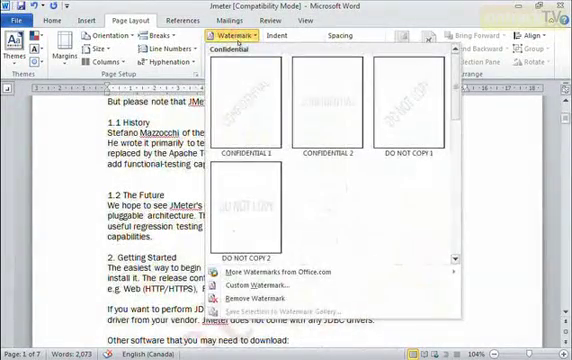
mouse_move(260, 300)
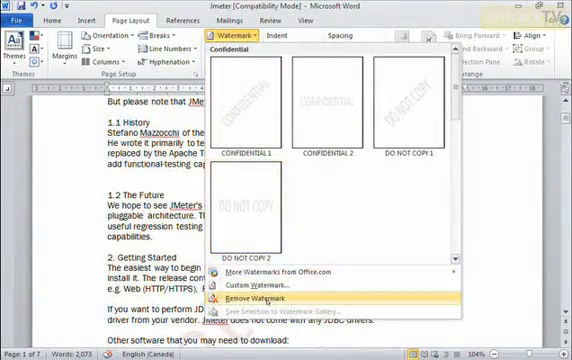
left_click(260, 300)
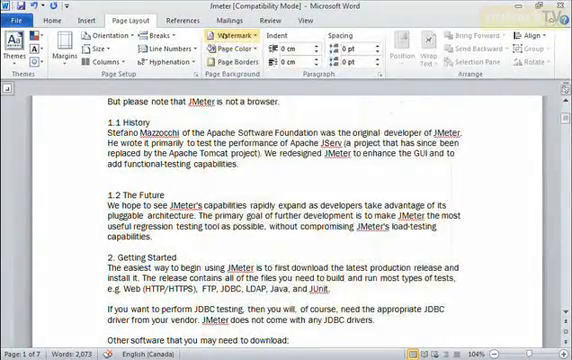
left_click(226, 40)
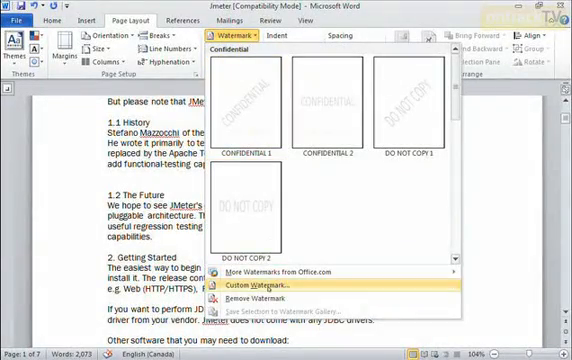
Step: Set a sample photo as a washed-out picture watermark sitting faintly behind the document text
left_click(244, 288)
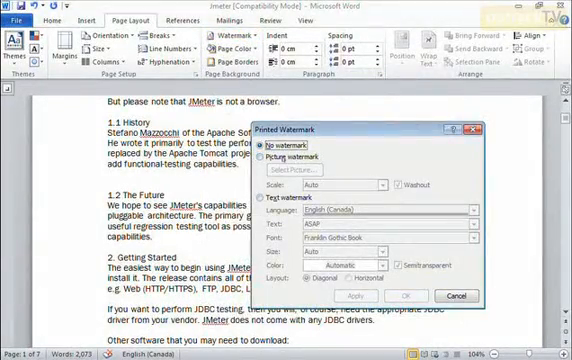
left_click(268, 156)
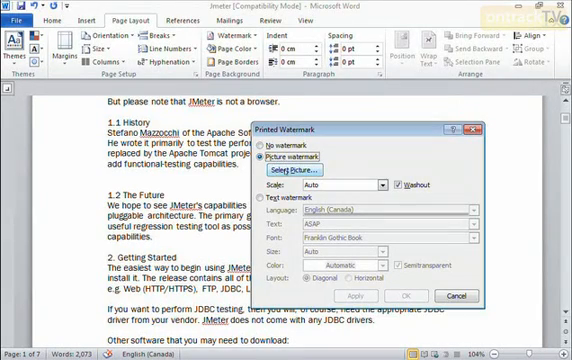
left_click(276, 170)
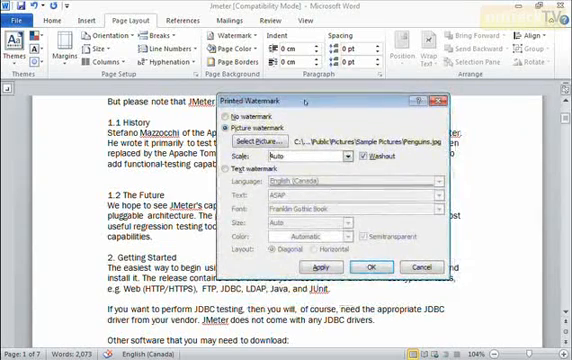
left_click(344, 158)
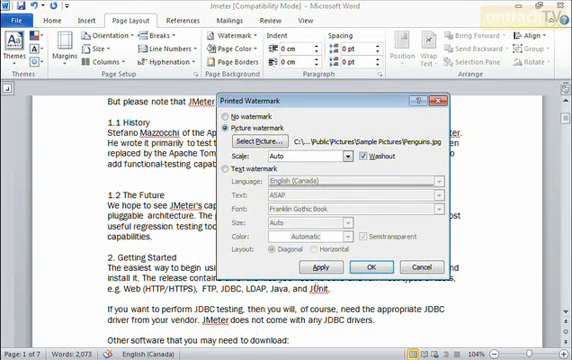
left_click(322, 268)
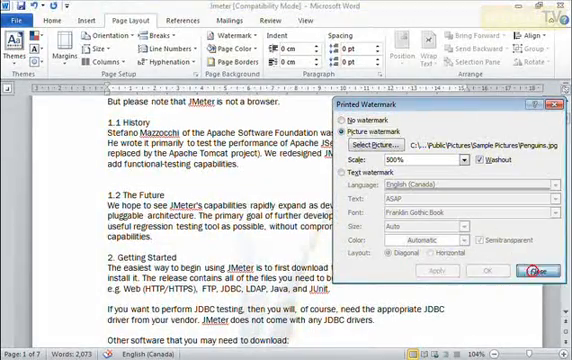
left_click(532, 272)
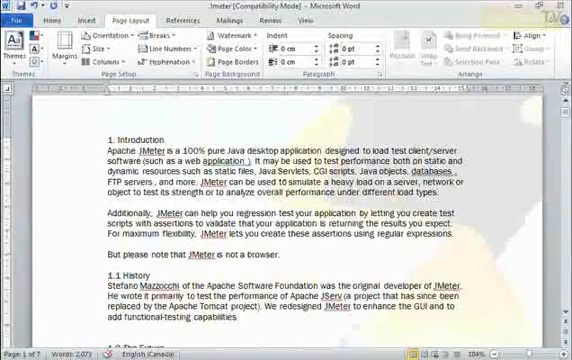
scroll("up", 3)
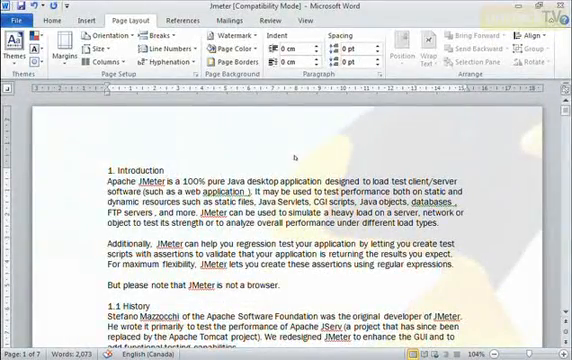